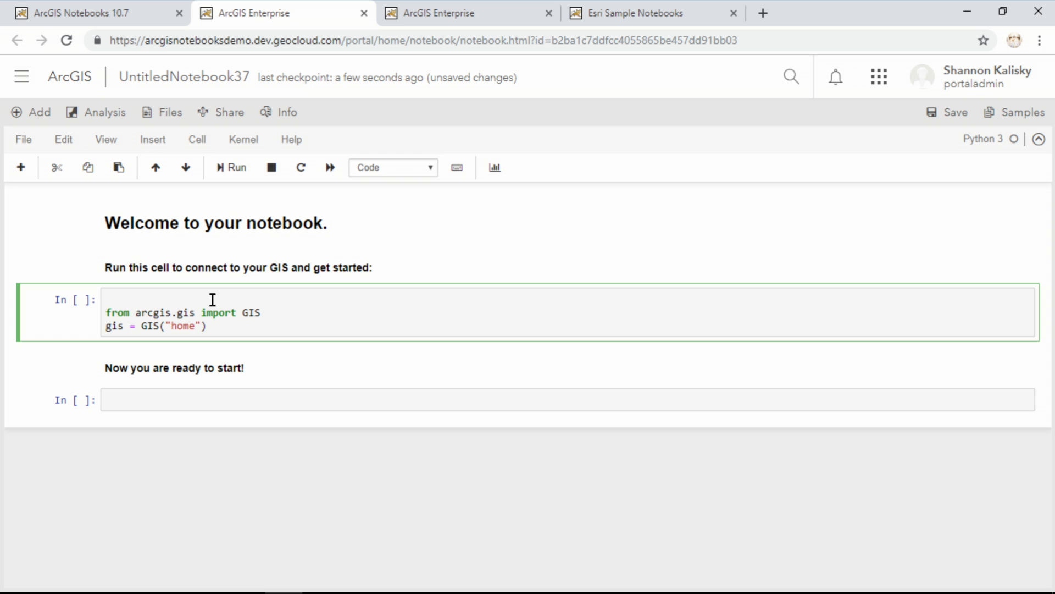
Step: Write the import cell for pandas, seaborn and arcpy
{"action": "type", "text": "import pandas, seaborn"}
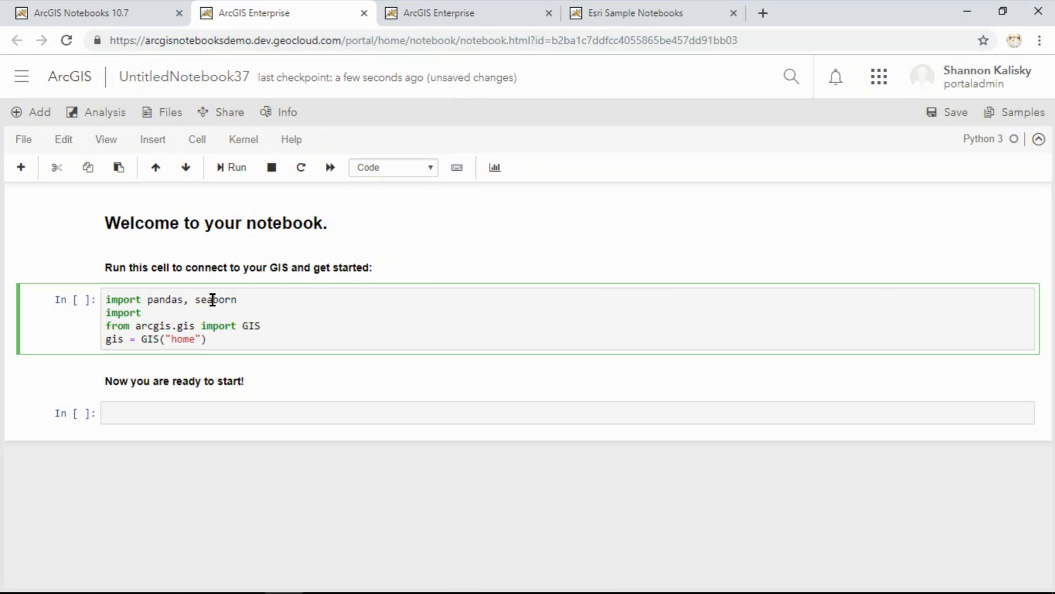
{"action": "type", "text": "arcpy"}
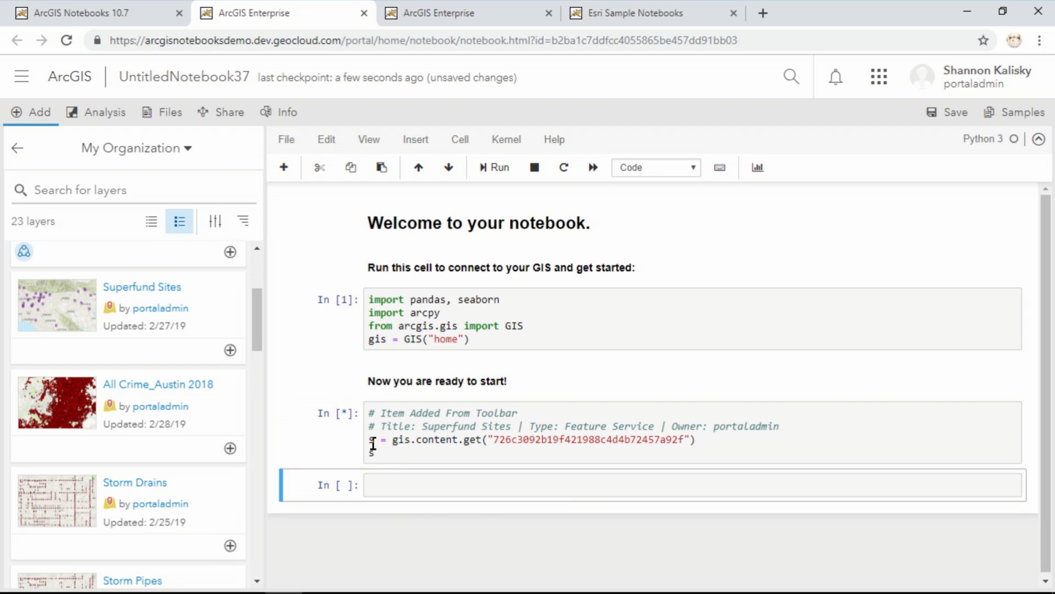
Step: Run the Superfund cell, then find 'watershed' in Living Atlas and add Watershed Boundary Dataset: HUC 2s
{"action": "left_click", "coordinate": [493, 167]}
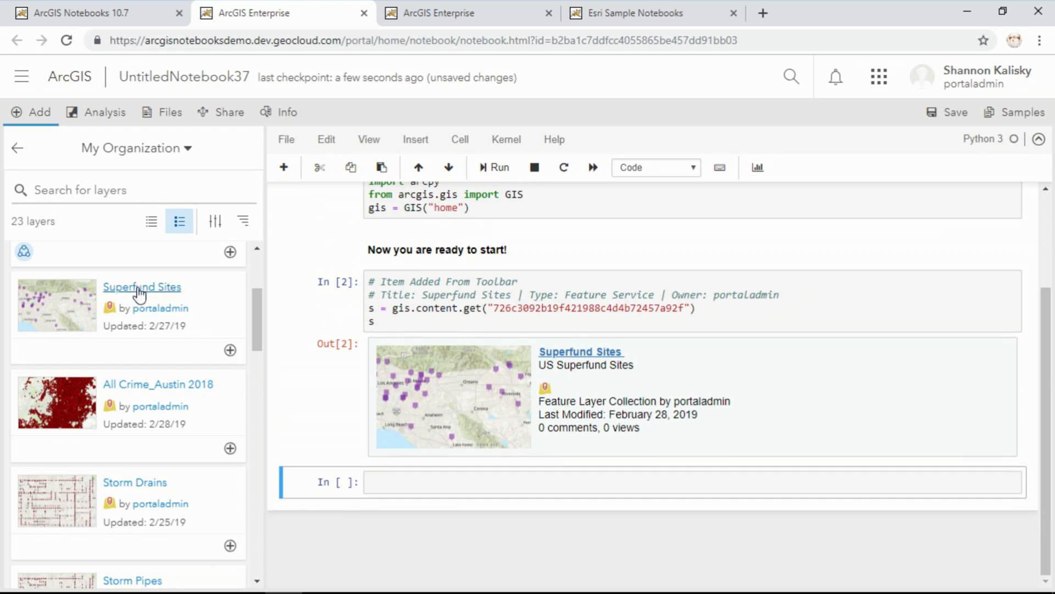
{"action": "left_click", "coordinate": [134, 147]}
{"action": "type", "text": "watershed"}
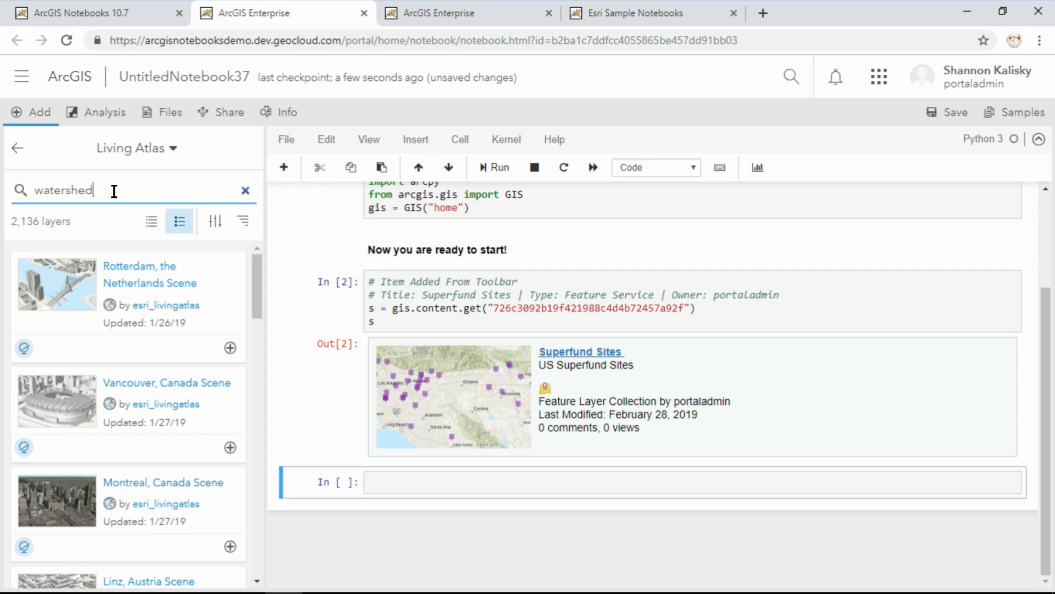
{"action": "key", "text": "Enter"}
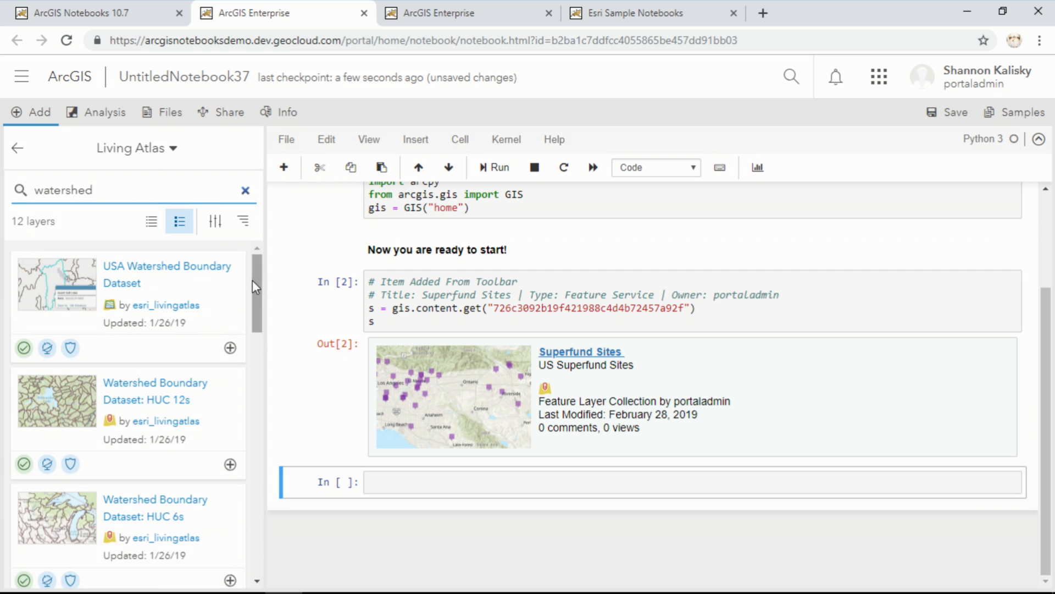
{"action": "scroll", "scroll_direction": "down", "scroll_amount": 3}
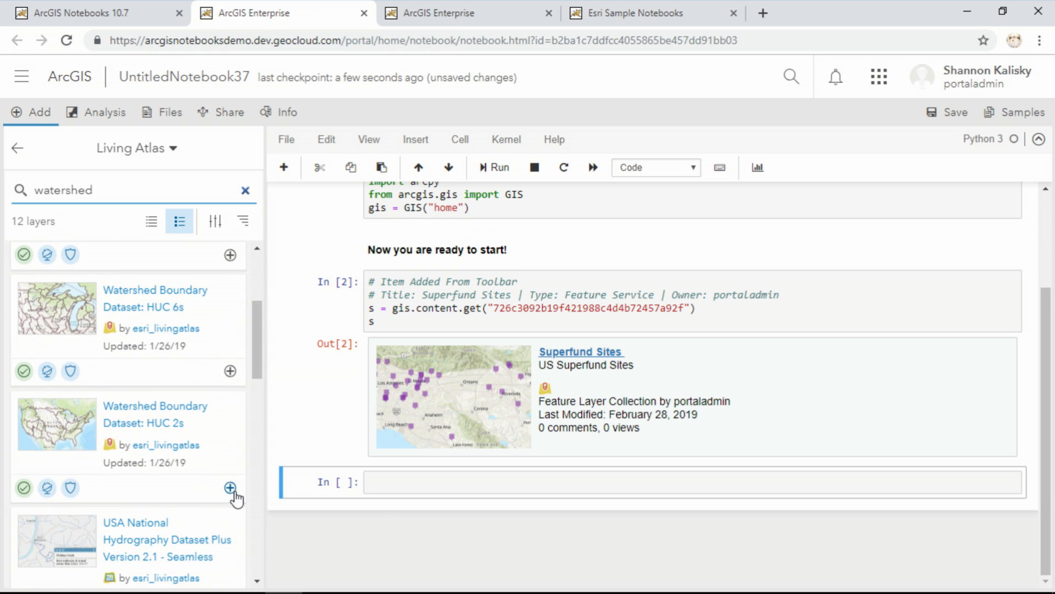
{"action": "left_click", "coordinate": [230, 487]}
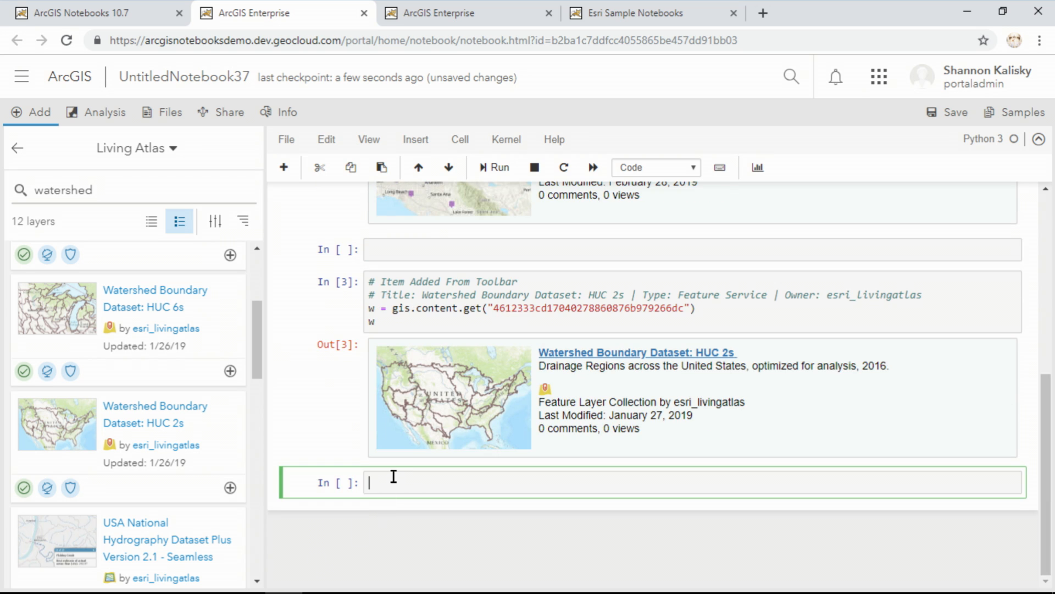
Step: Create map = gis.map() with layers s and w and run it to render the US map
{"action": "type", "text": "map = gis.map("}
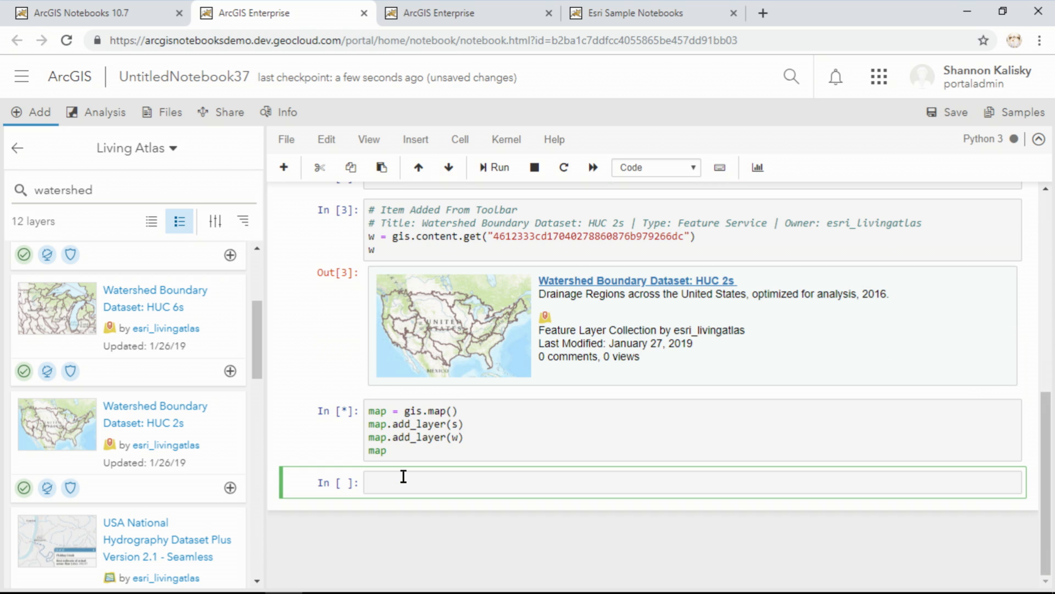
{"action": "left_click", "coordinate": [495, 167]}
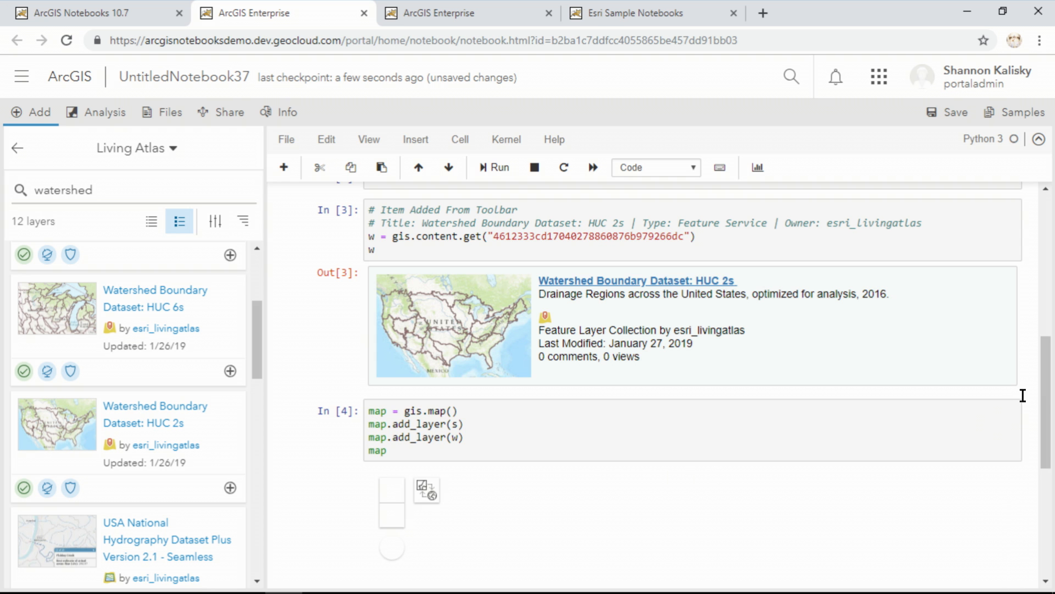
{"action": "left_click", "coordinate": [494, 167]}
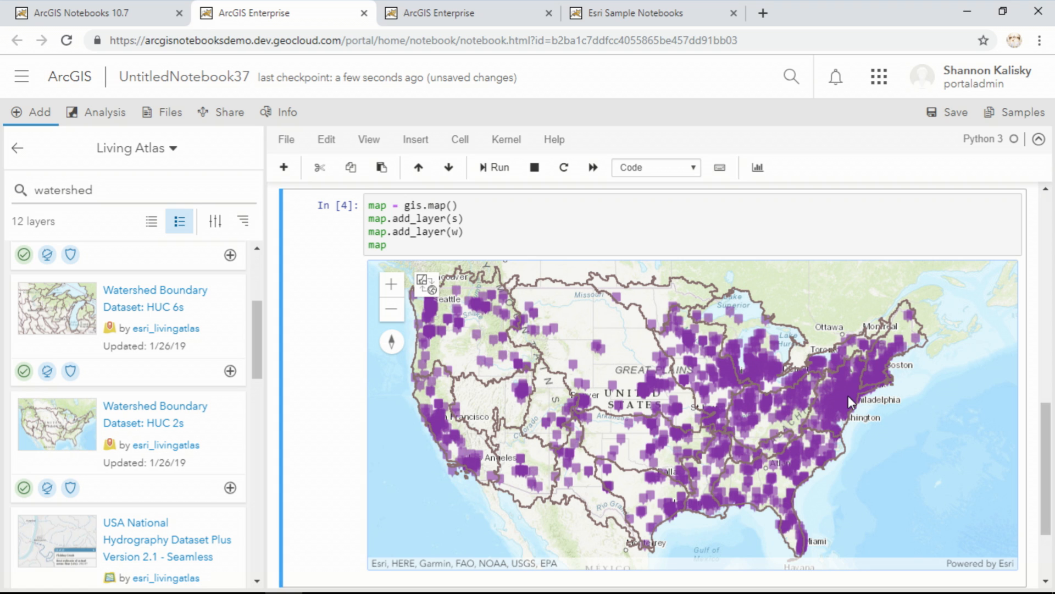
{"action": "mouse_move", "coordinate": [772, 384]}
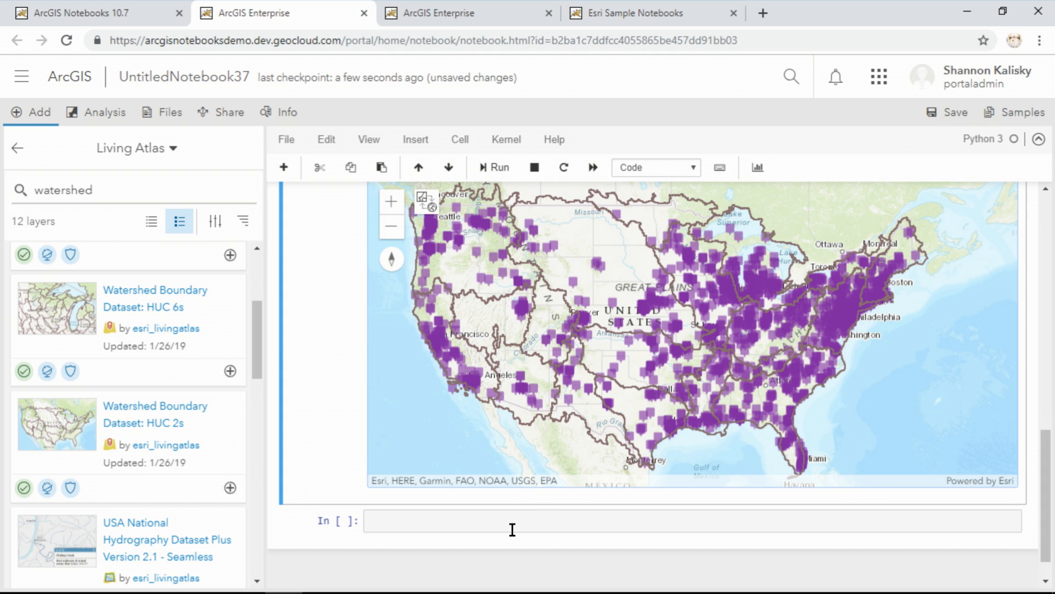
Step: Query s.layers[0] into dataframe df with as_df='True' and review the df.head() table
{"action": "type", "text": "df = s."}
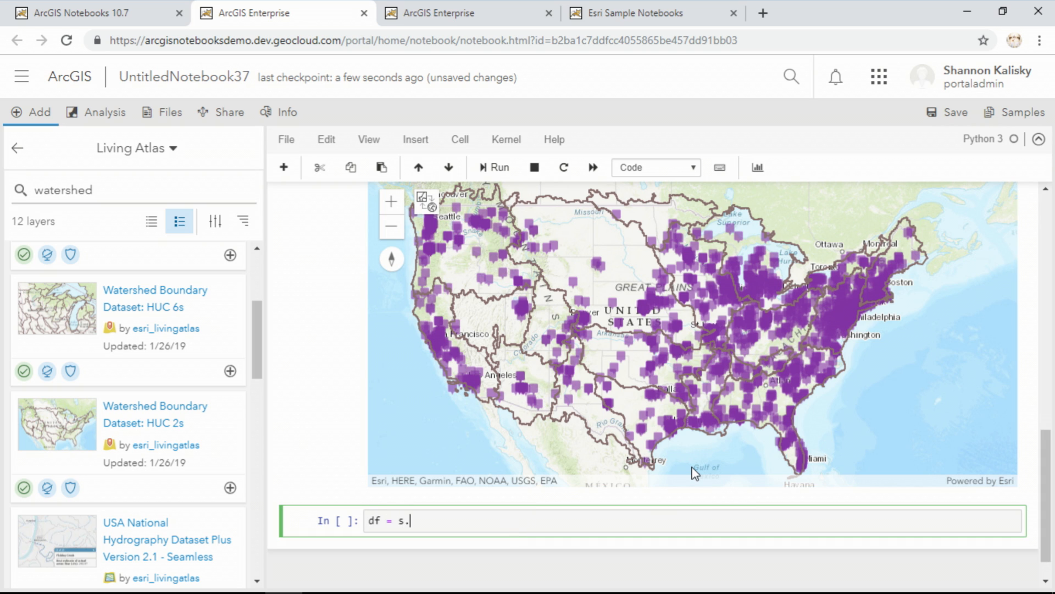
{"action": "type", "text": "layers[0].query(as_df)"}
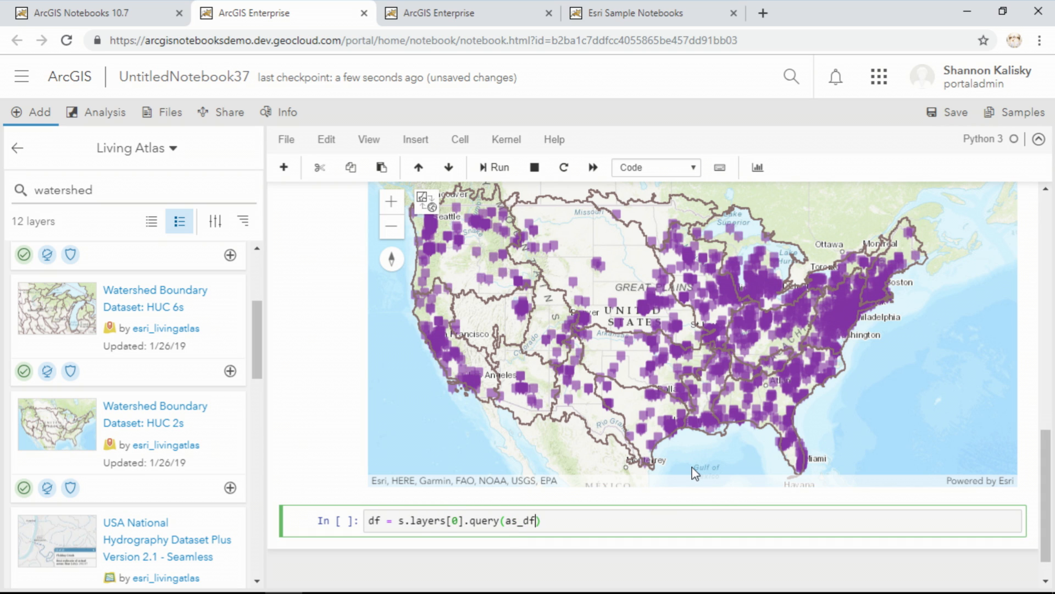
{"action": "type", "text": "='True')"}
{"action": "type", "text": "df.head()"}
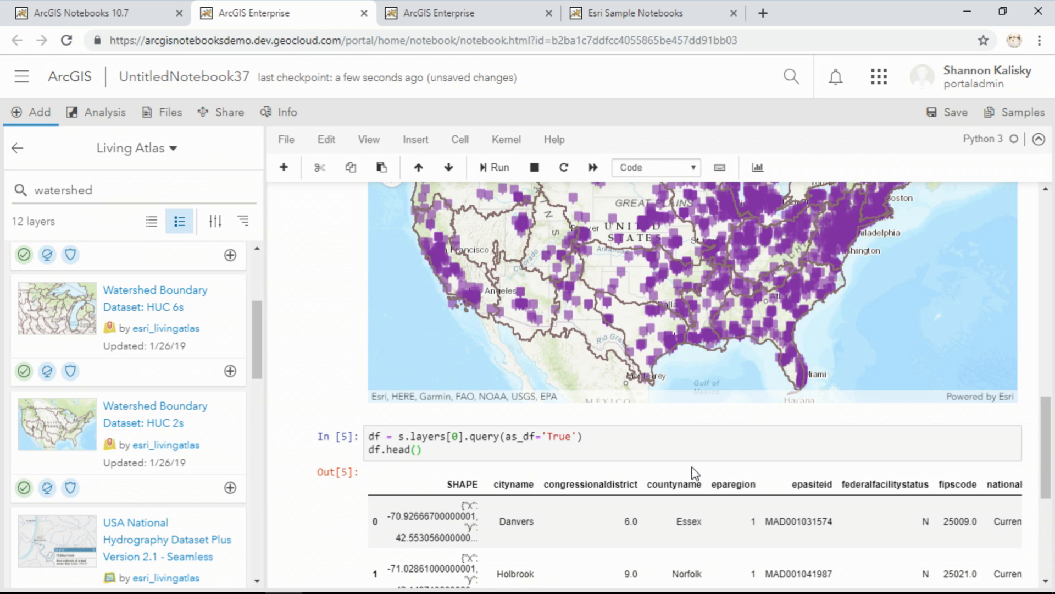
{"action": "scroll", "scroll_direction": "down", "scroll_amount": 3}
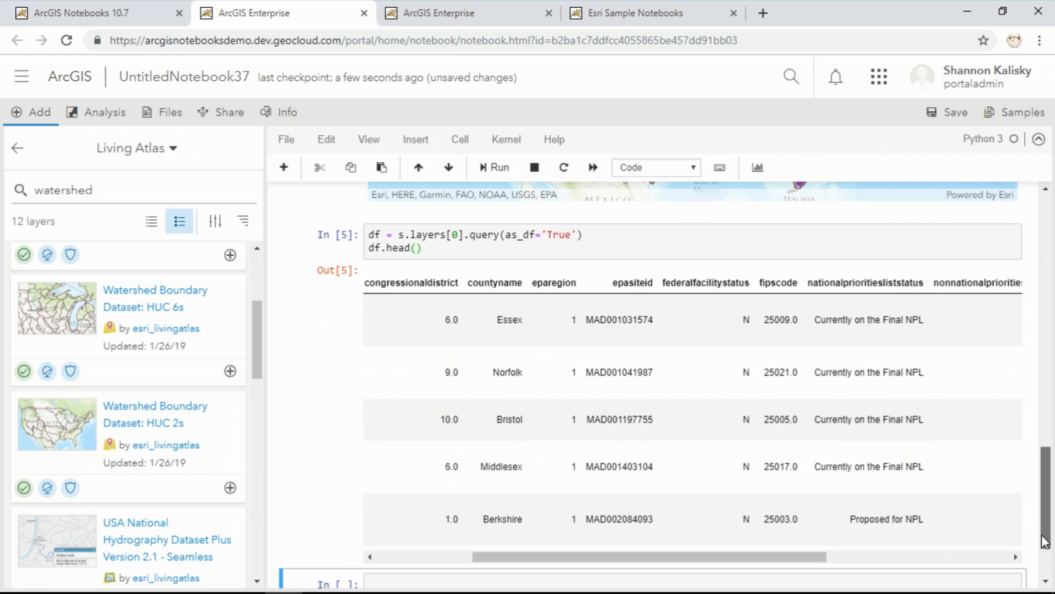
{"action": "scroll", "scroll_direction": "down", "scroll_amount": 3}
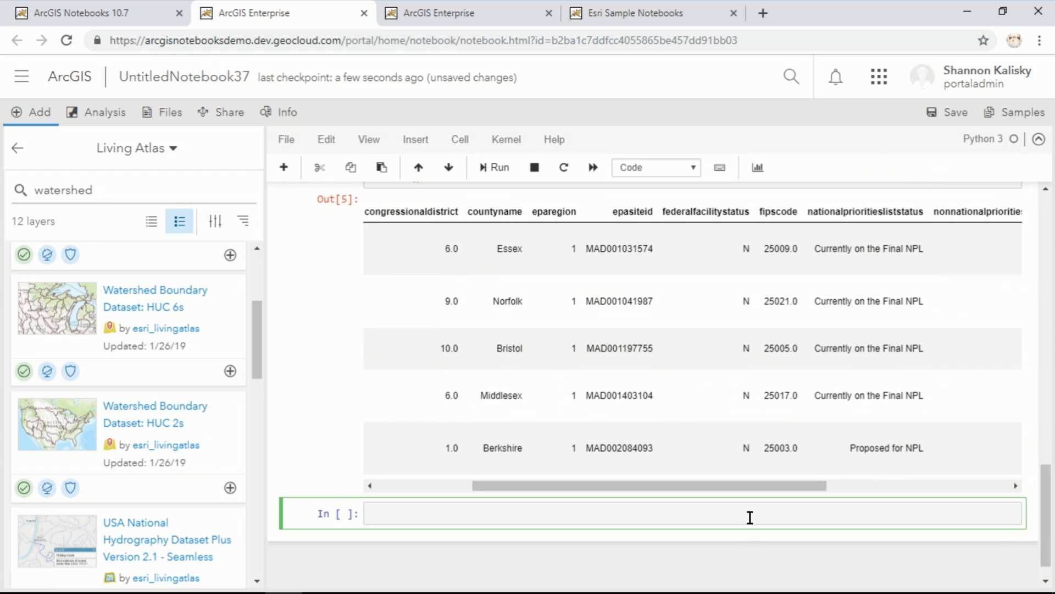
Step: Build chart = seaborn.countplot(y='nationalprioritiesliststatus', data=df) to plot sites by NPL status
{"action": "type", "text": "chart = seaborn.c"}
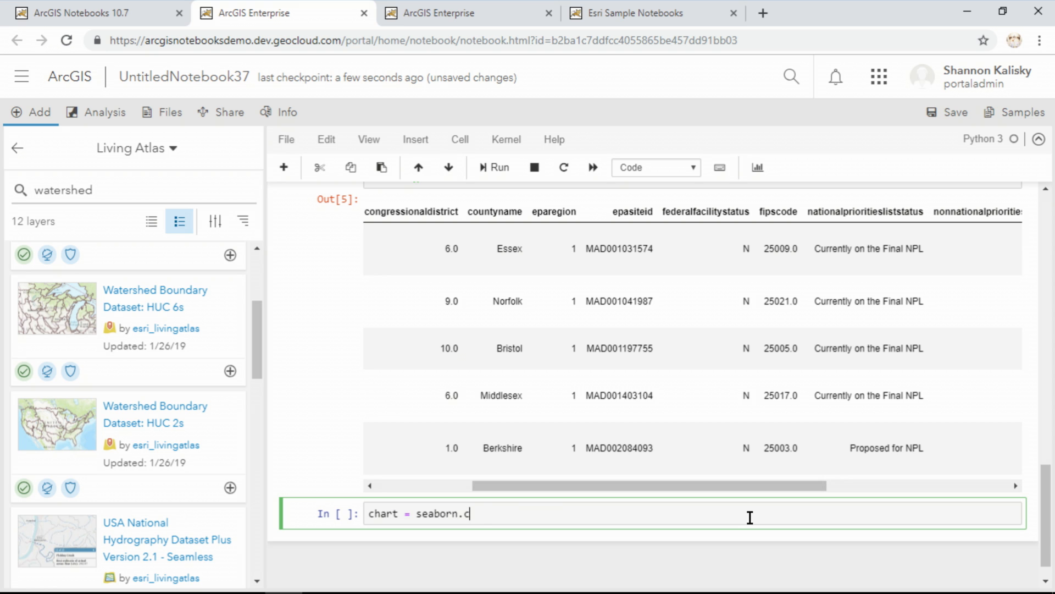
{"action": "type", "text": "ountplot(y='nationalp')"}
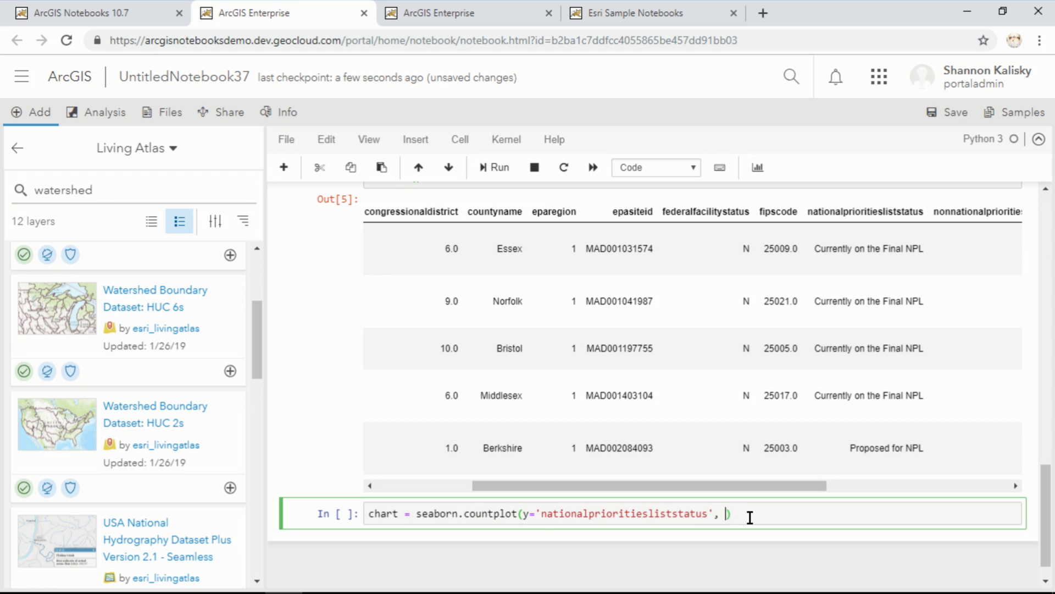
{"action": "type", "text": "data=df"}
{"action": "type", "text": "chart"}
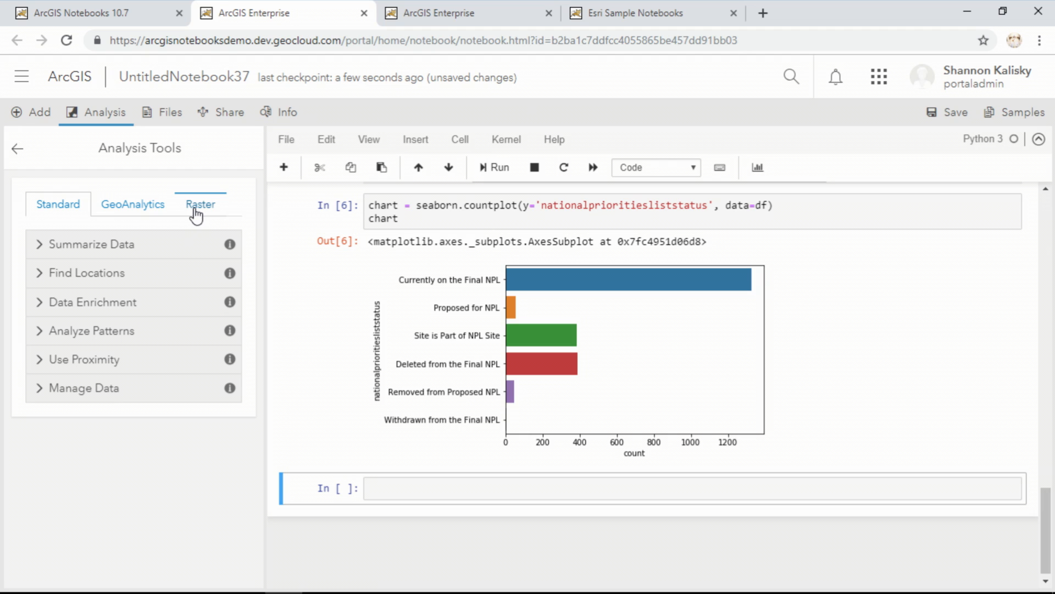
Step: Insert Find Hot Spots with analysis_layer=s, output_name "Superfund_Hotspot", assigned to hotspot, and run it
{"action": "left_click", "coordinate": [91, 331]}
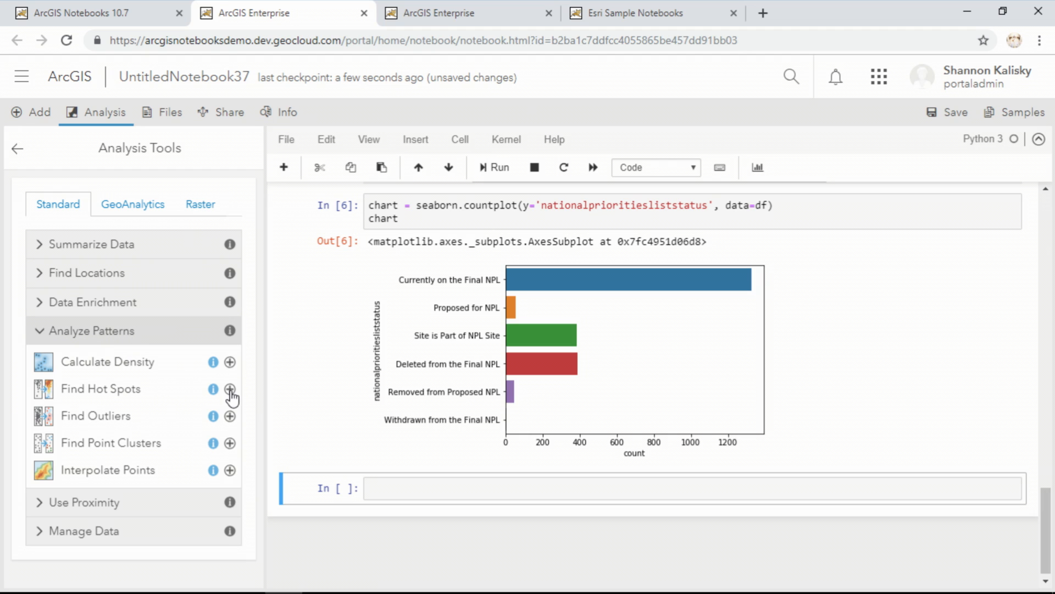
{"action": "left_click", "coordinate": [230, 388]}
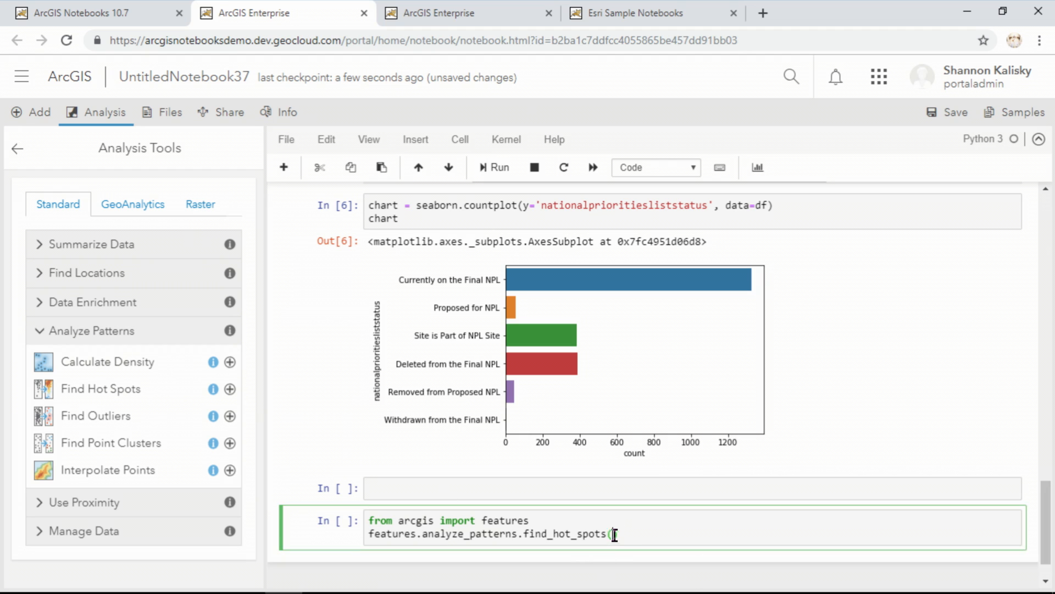
{"action": "type", "text": "analysis_laye"}
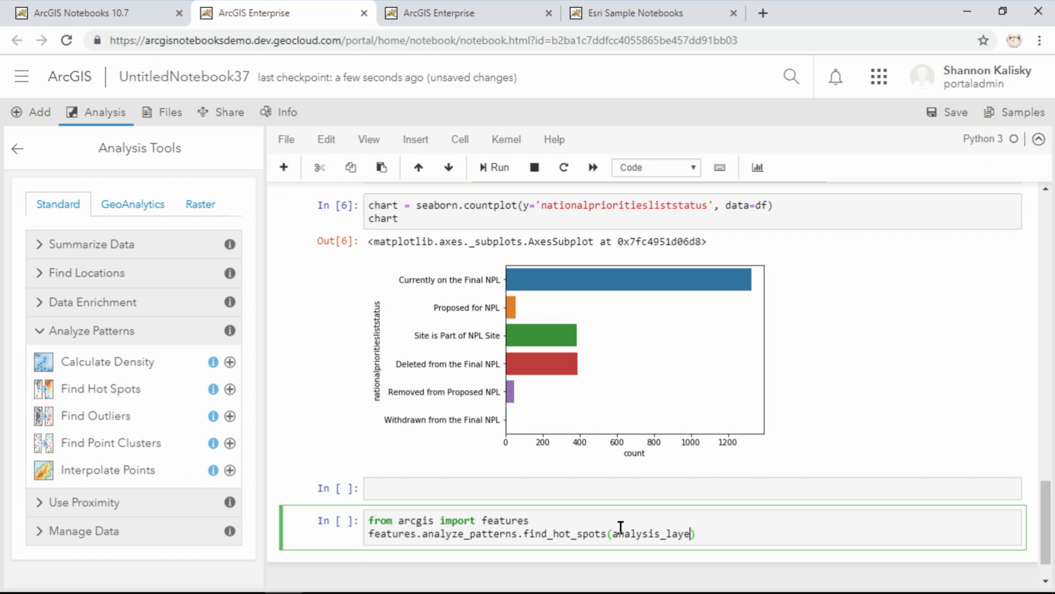
{"action": "type", "text": "=s, output_name=\"Supe"}
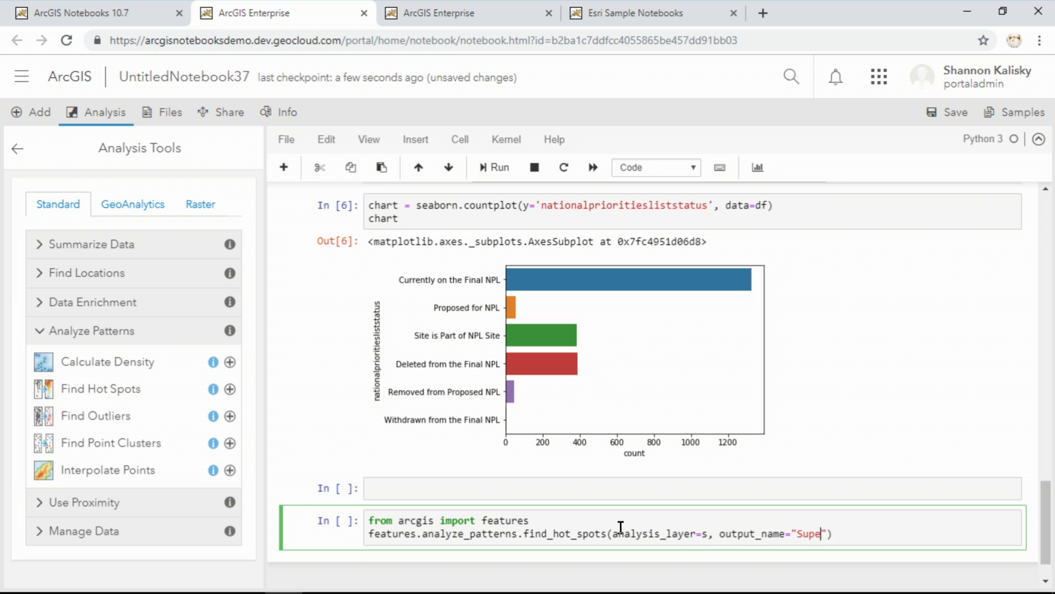
{"action": "type", "text": "rfund_Hotspot"}
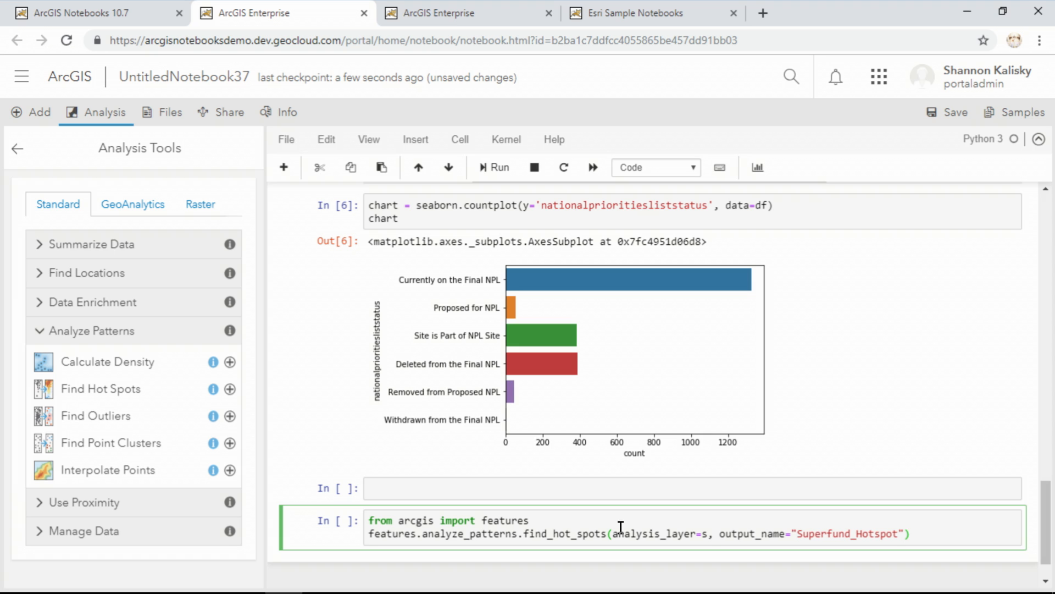
{"action": "type", "text": "hotspot"}
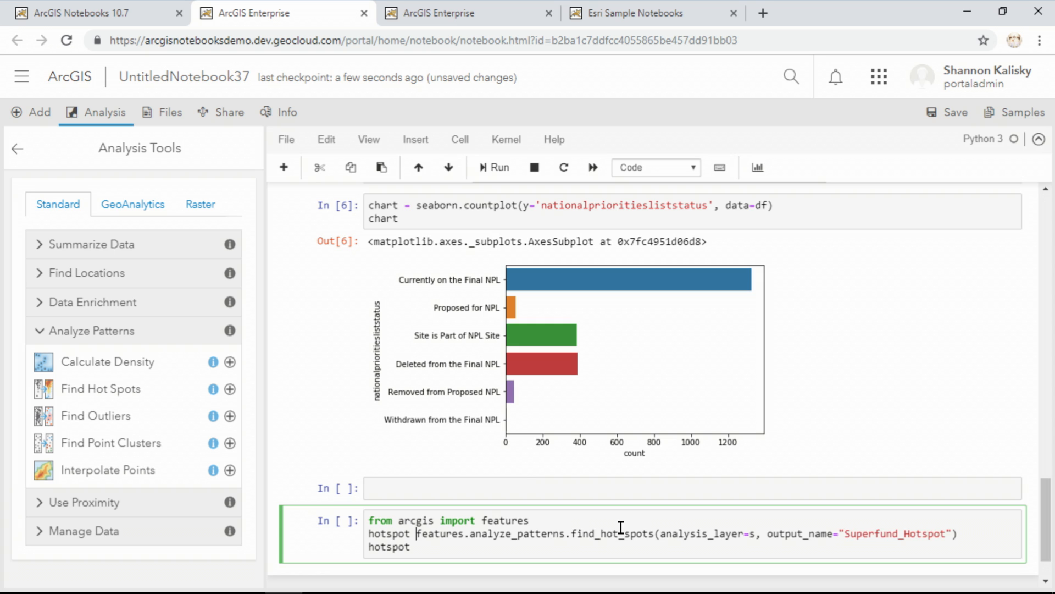
{"action": "left_click", "coordinate": [492, 167]}
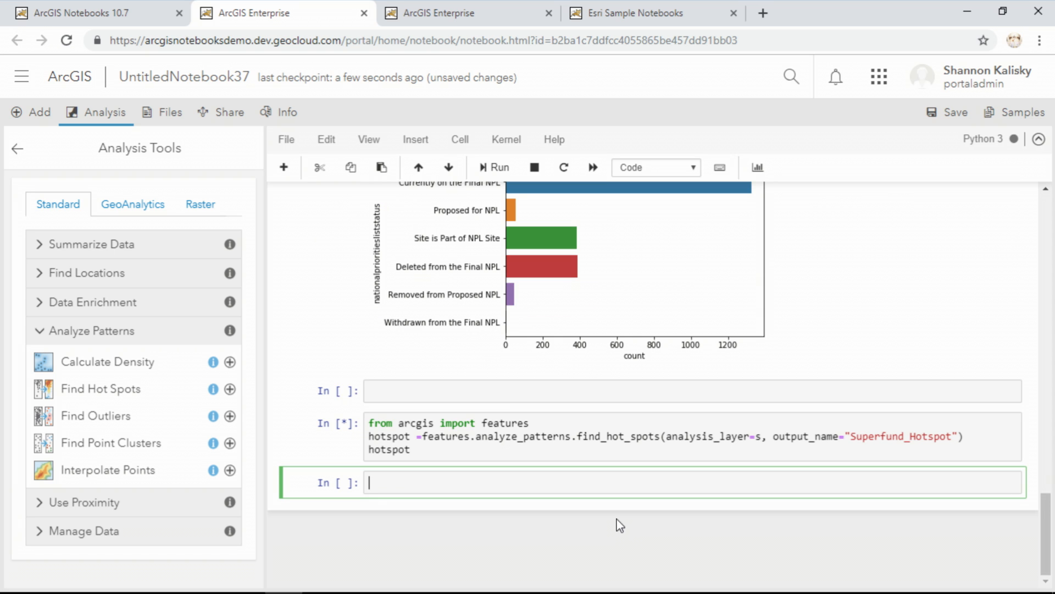